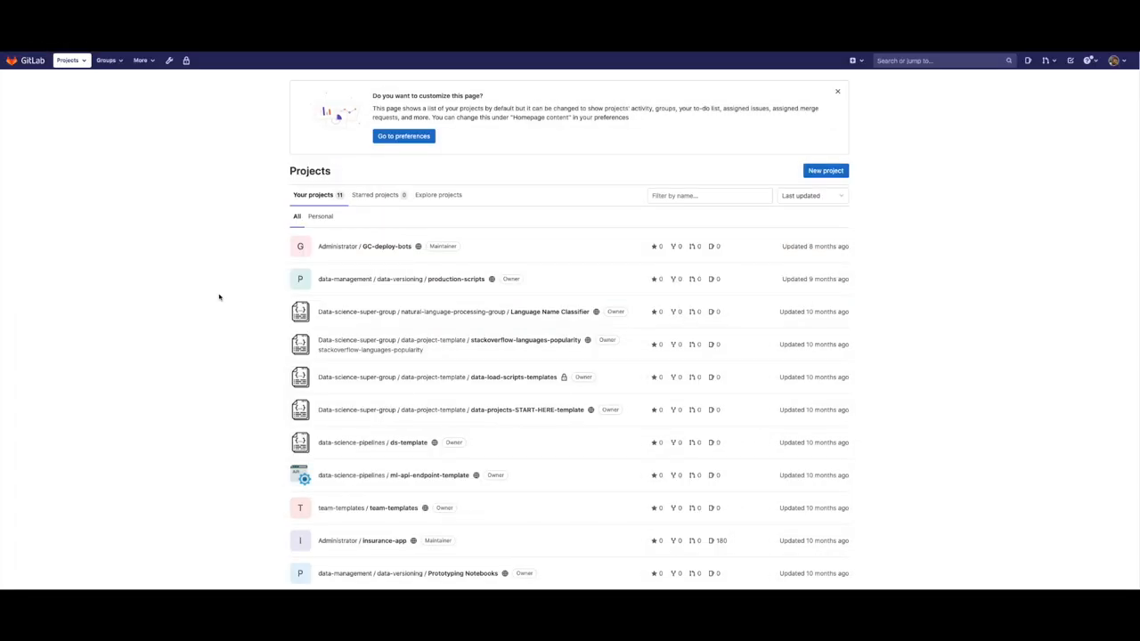
mouse_move(185, 63)
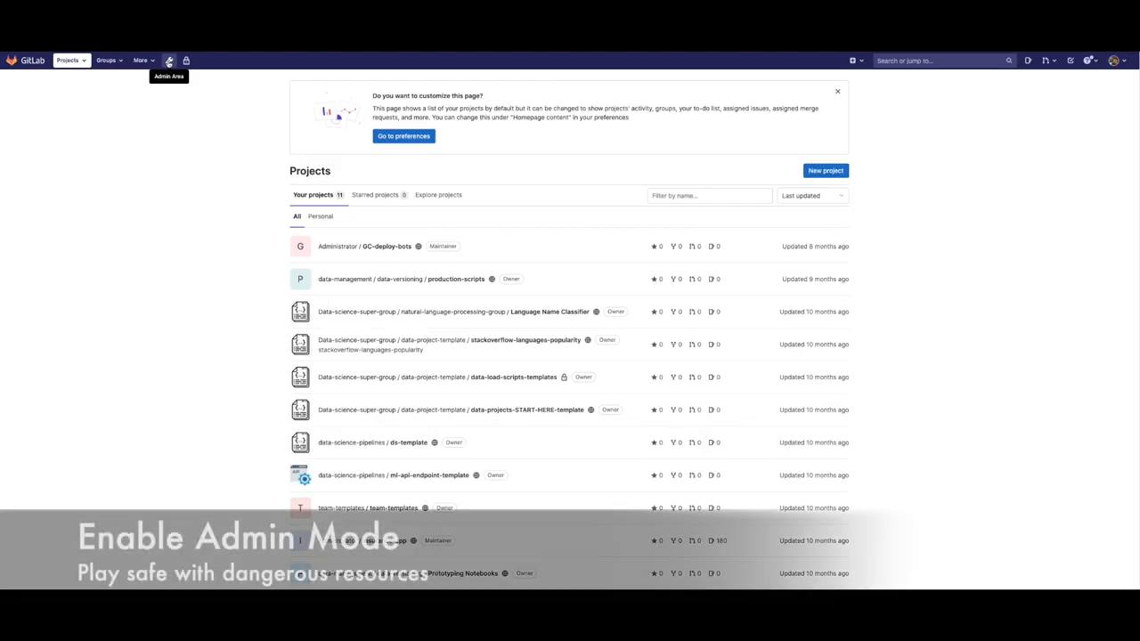
Enable Admin Mode by re-entering the account password on the Standard tab
click(171, 62)
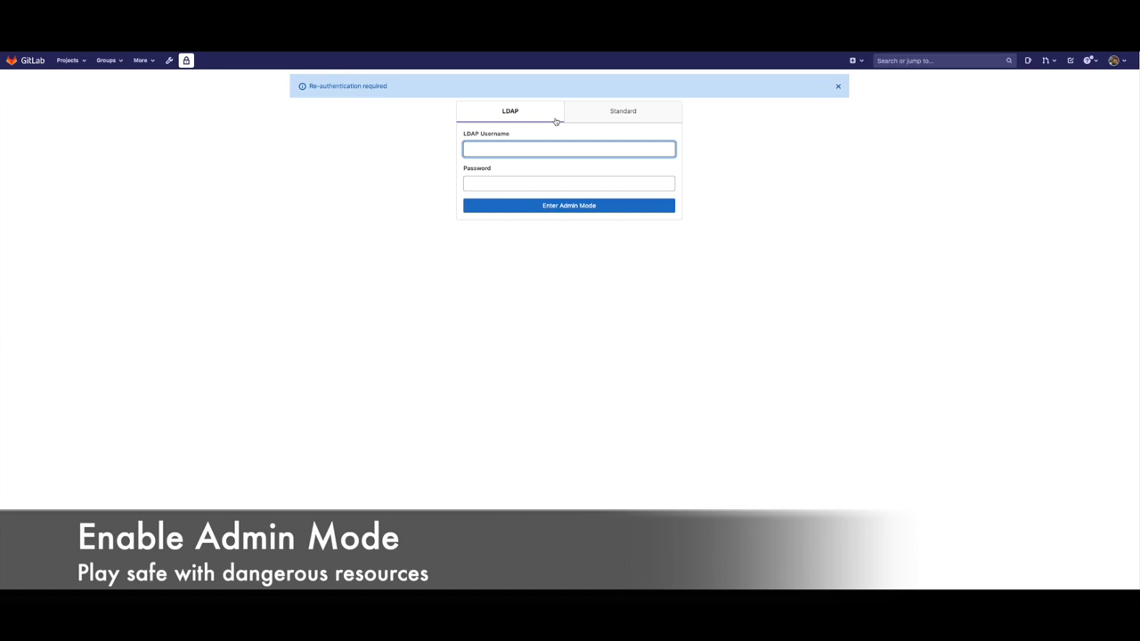
click(621, 110)
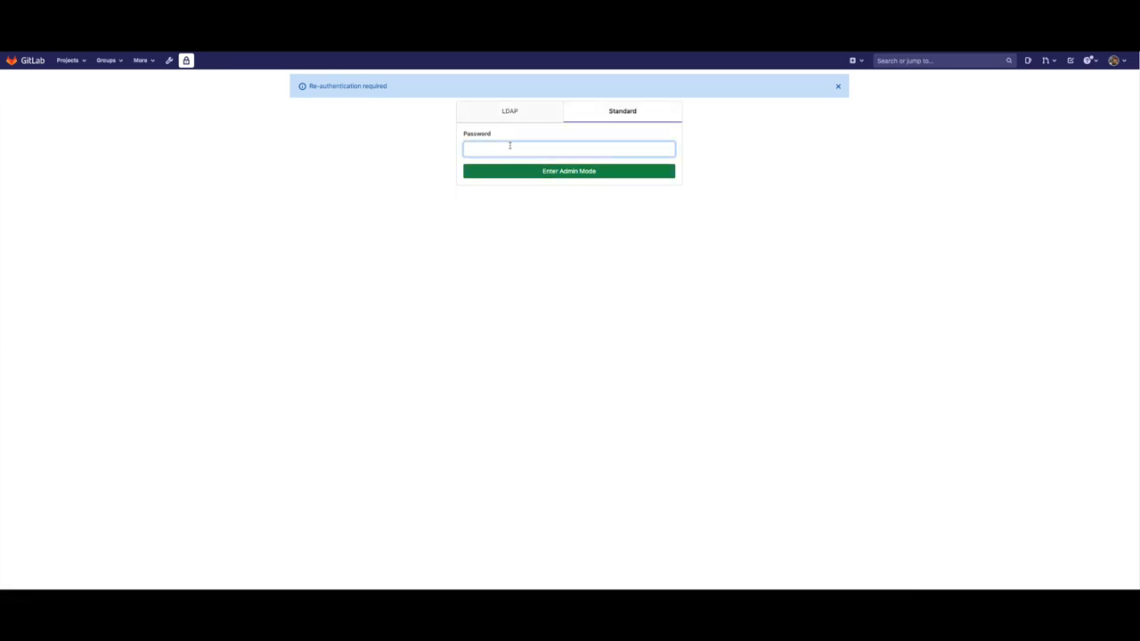
text(password)
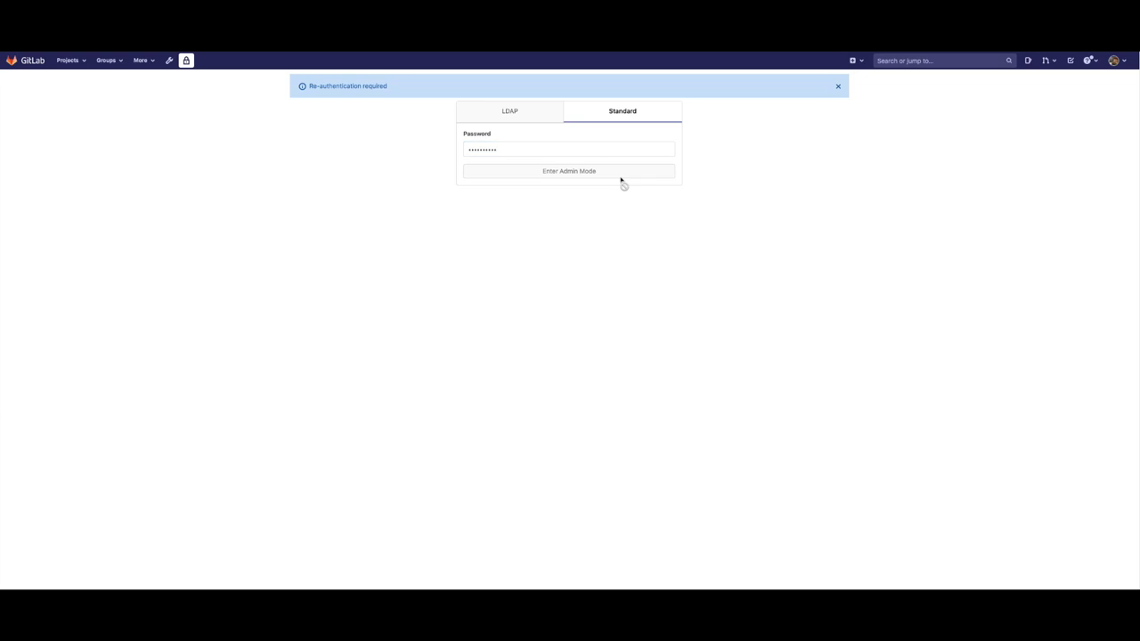
click(568, 171)
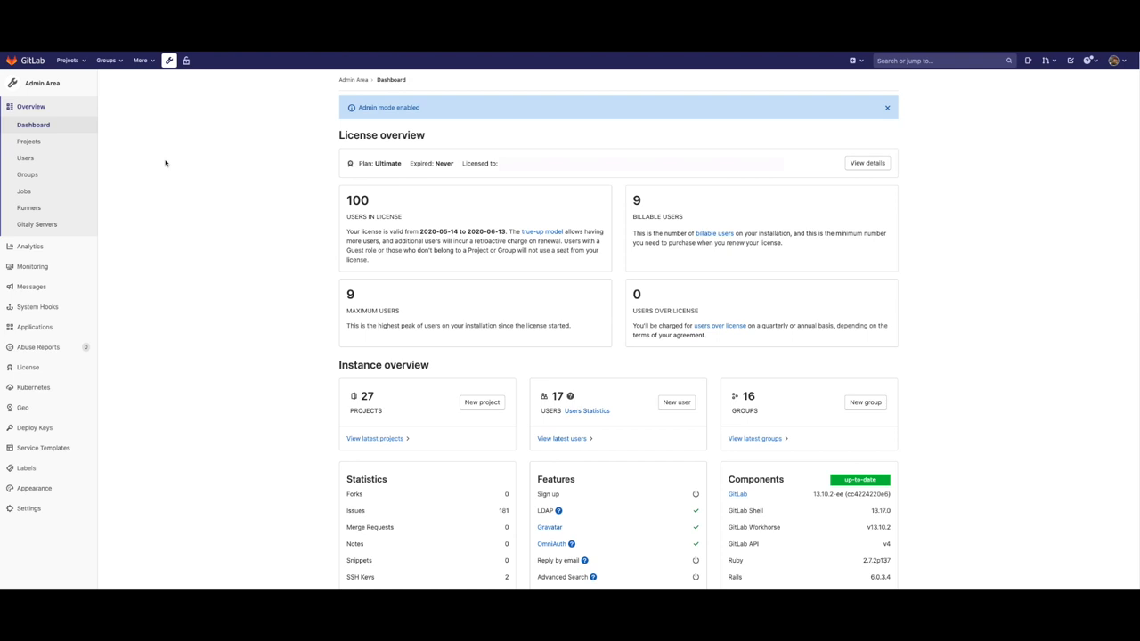
mouse_move(28, 142)
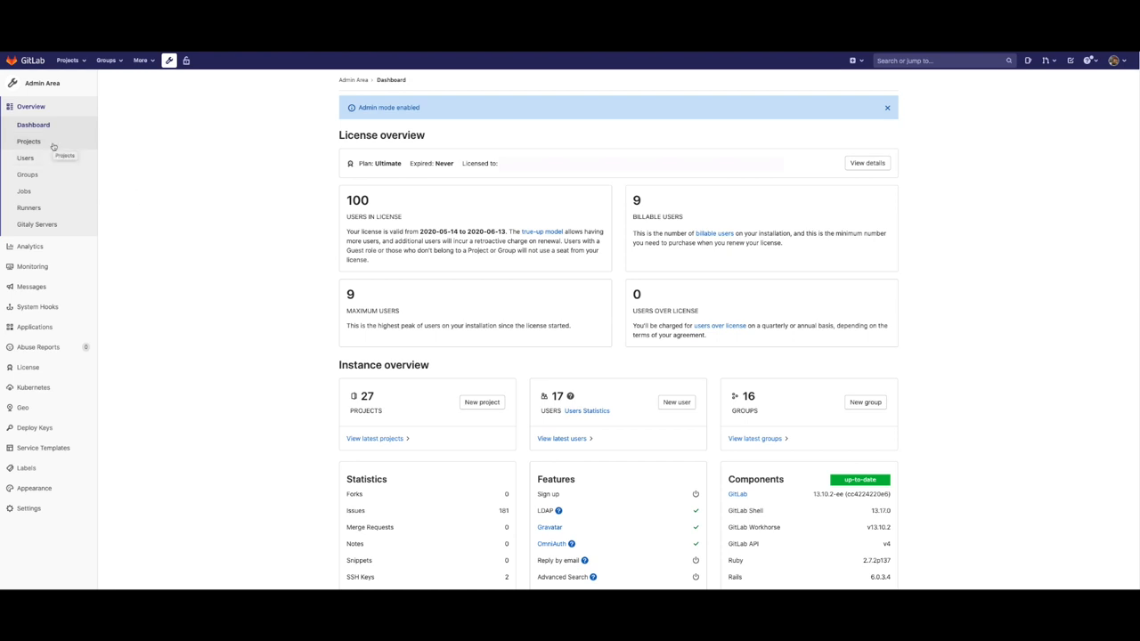
mouse_move(27, 175)
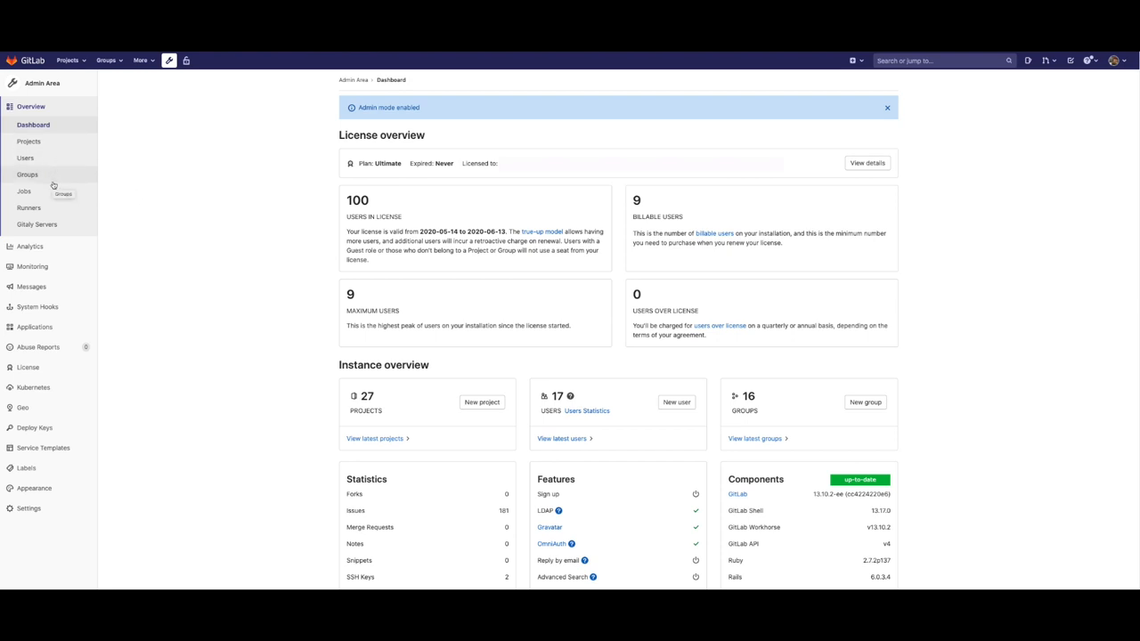
mouse_move(51, 214)
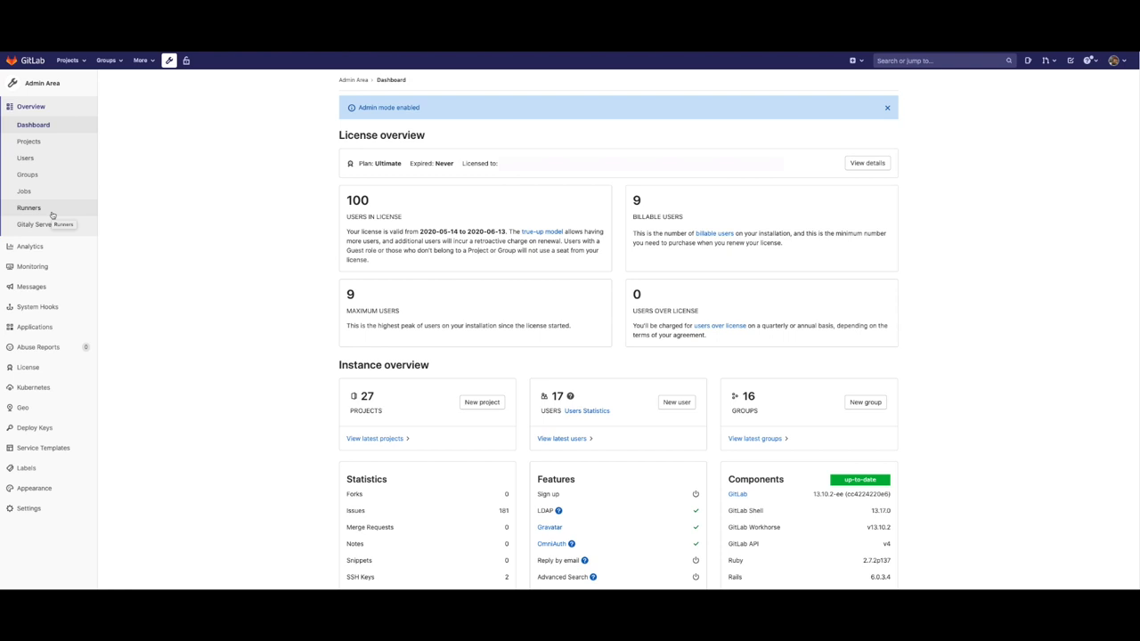
Open the Applications page listing the GitLab Grafana OAuth application
click(35, 206)
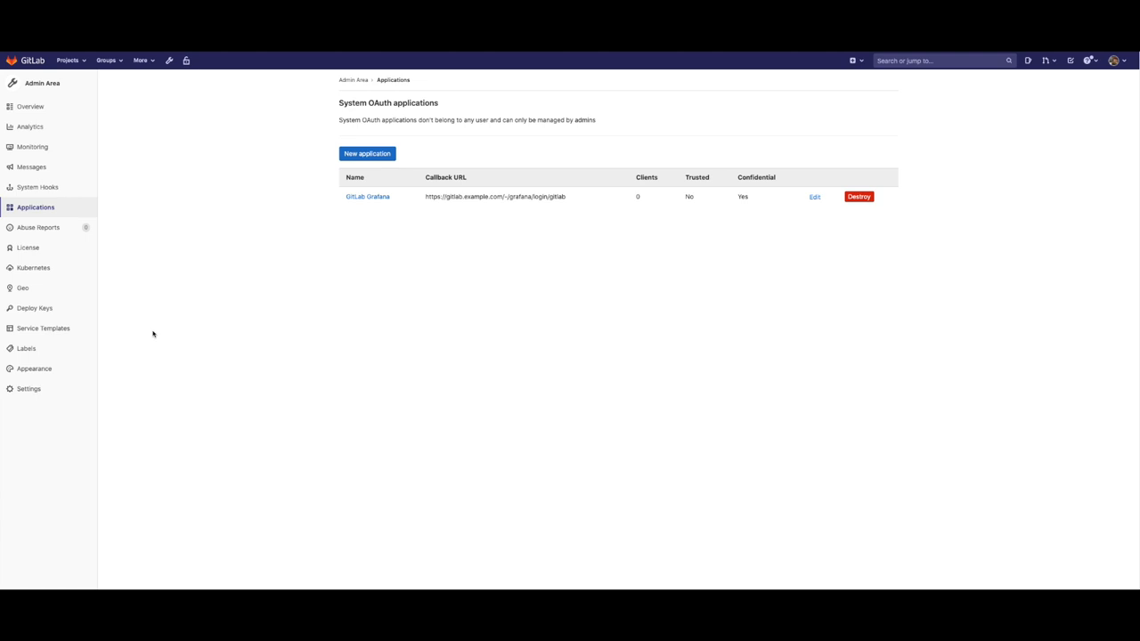
View System Hooks and System Info, then leave Admin Mode
click(37, 187)
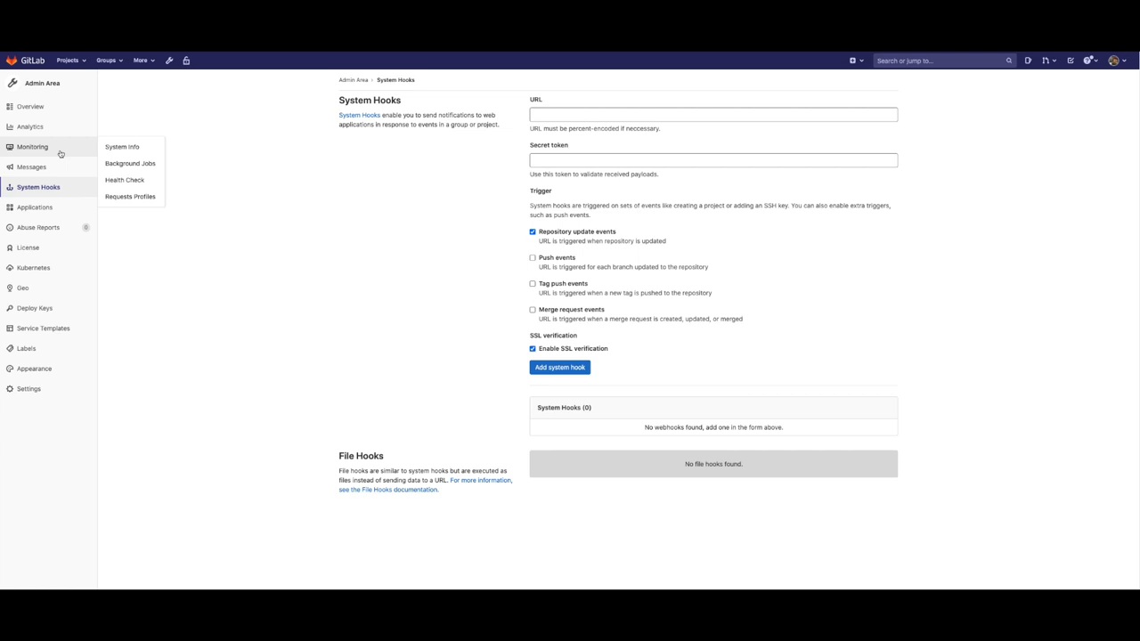
click(122, 147)
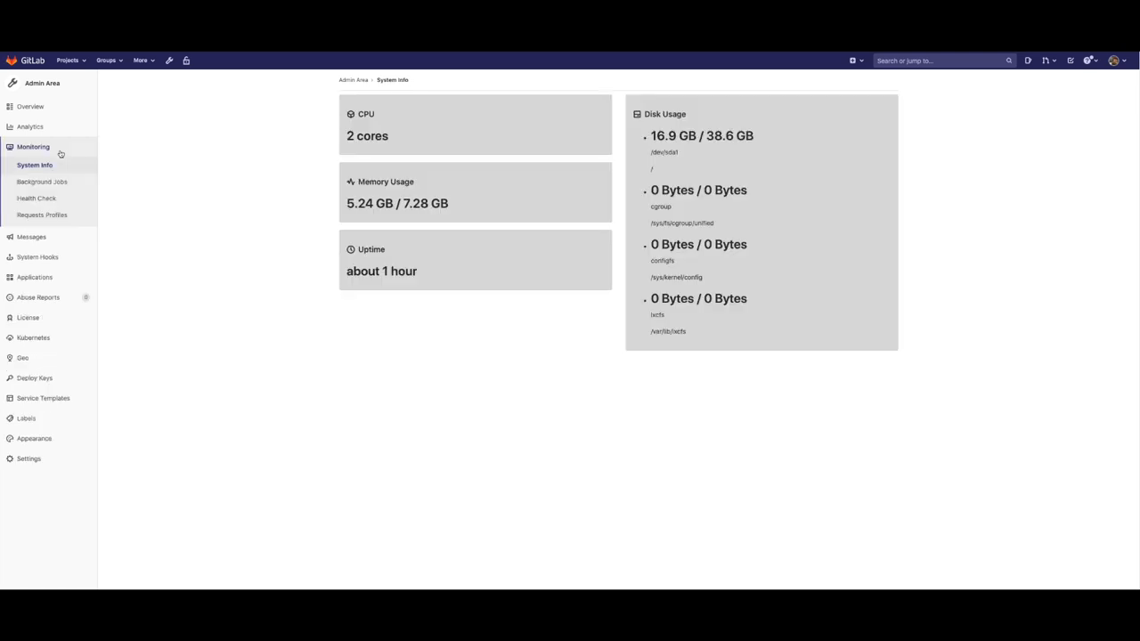
mouse_move(186, 60)
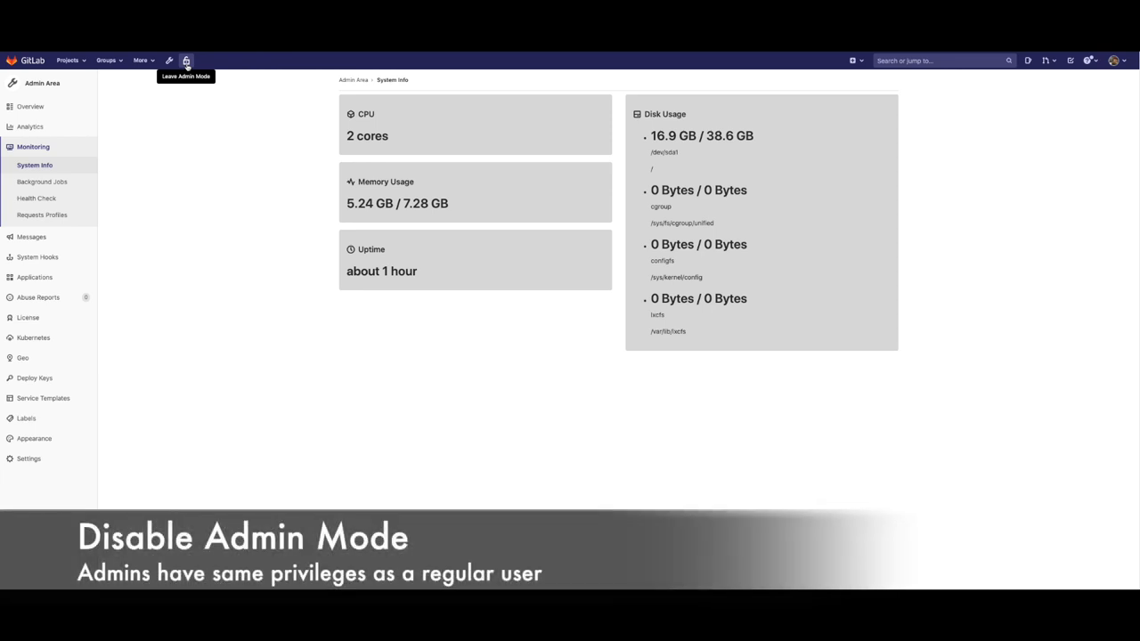
click(186, 61)
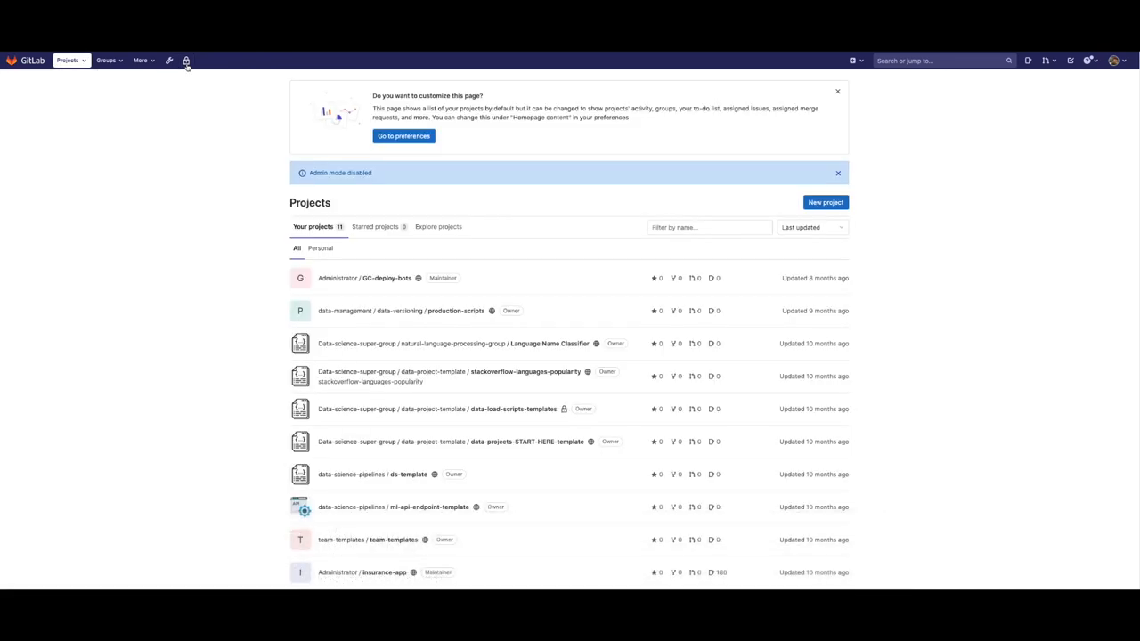
mouse_move(197, 242)
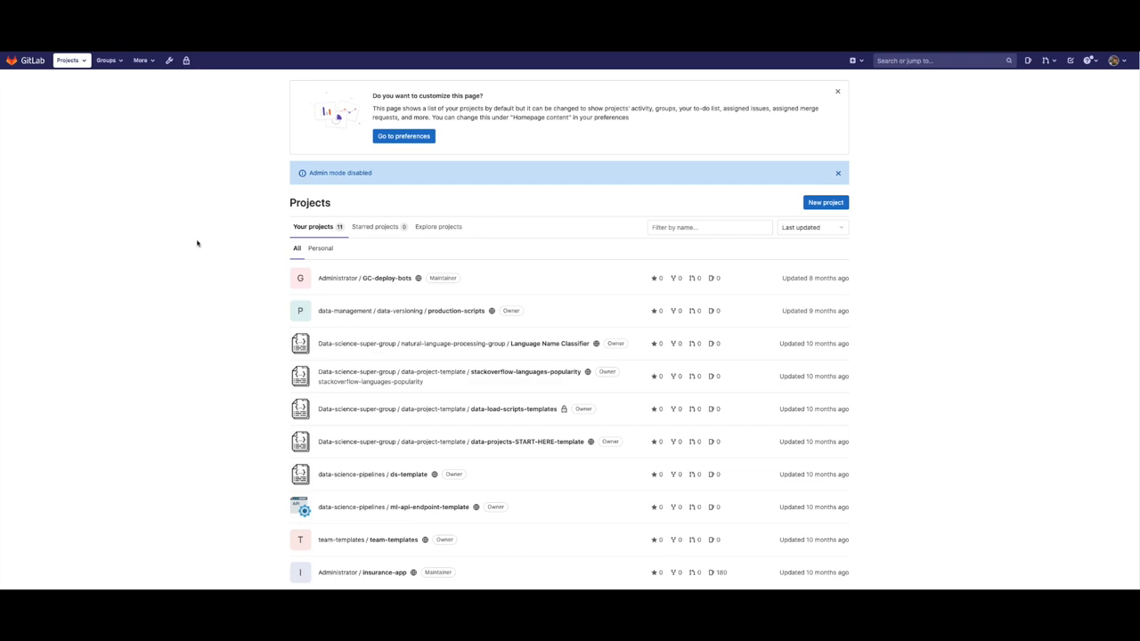